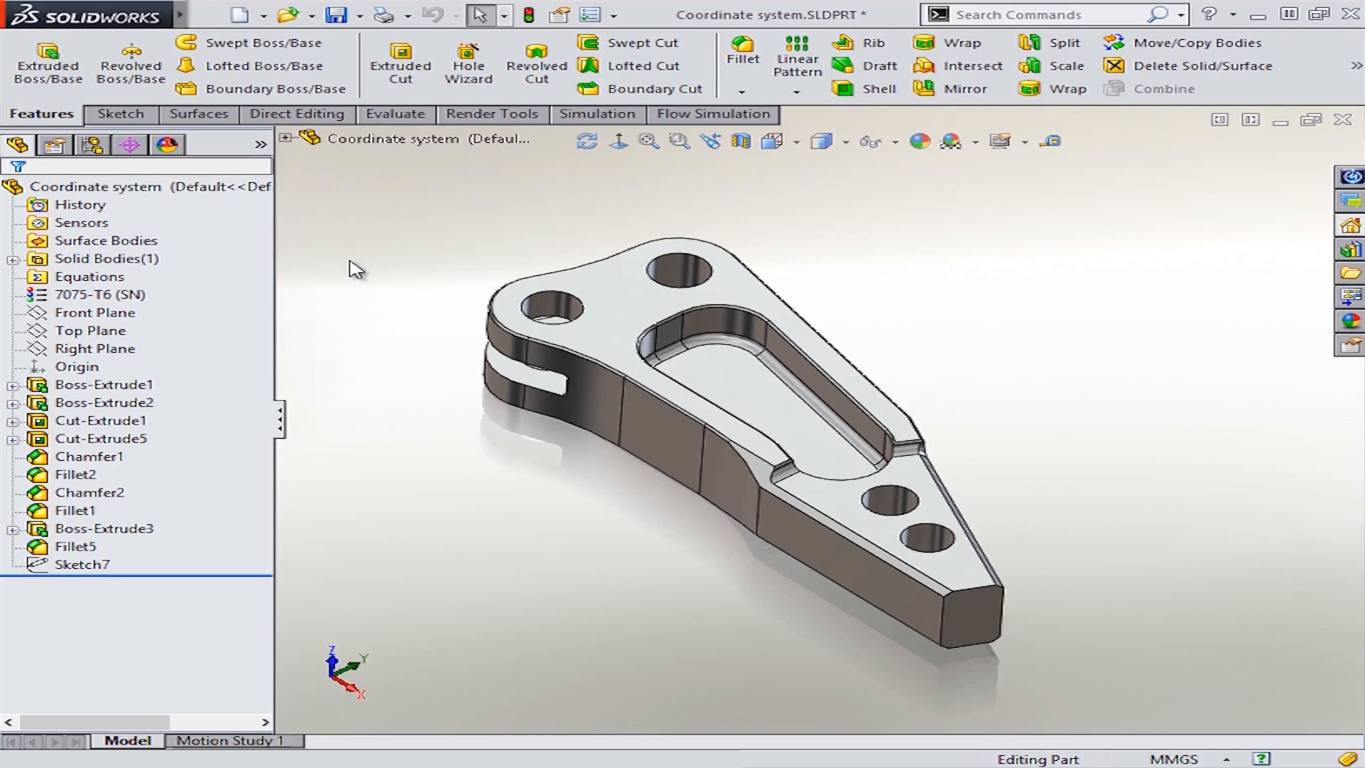
pyautogui.moveTo(152, 376)
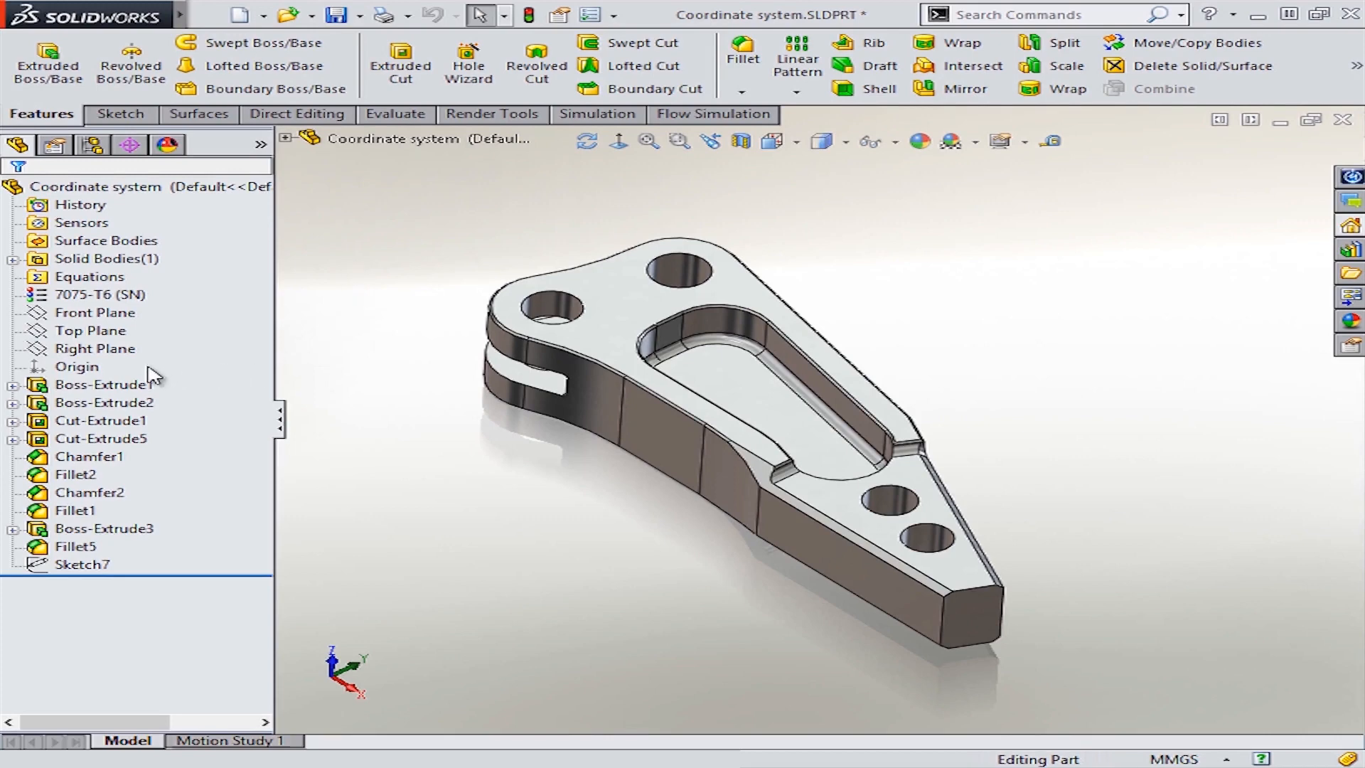
# Create Coordinate System1 at the narrow end's top corner vertex with the vertical edge as Z axis.
pyautogui.click(76, 365)
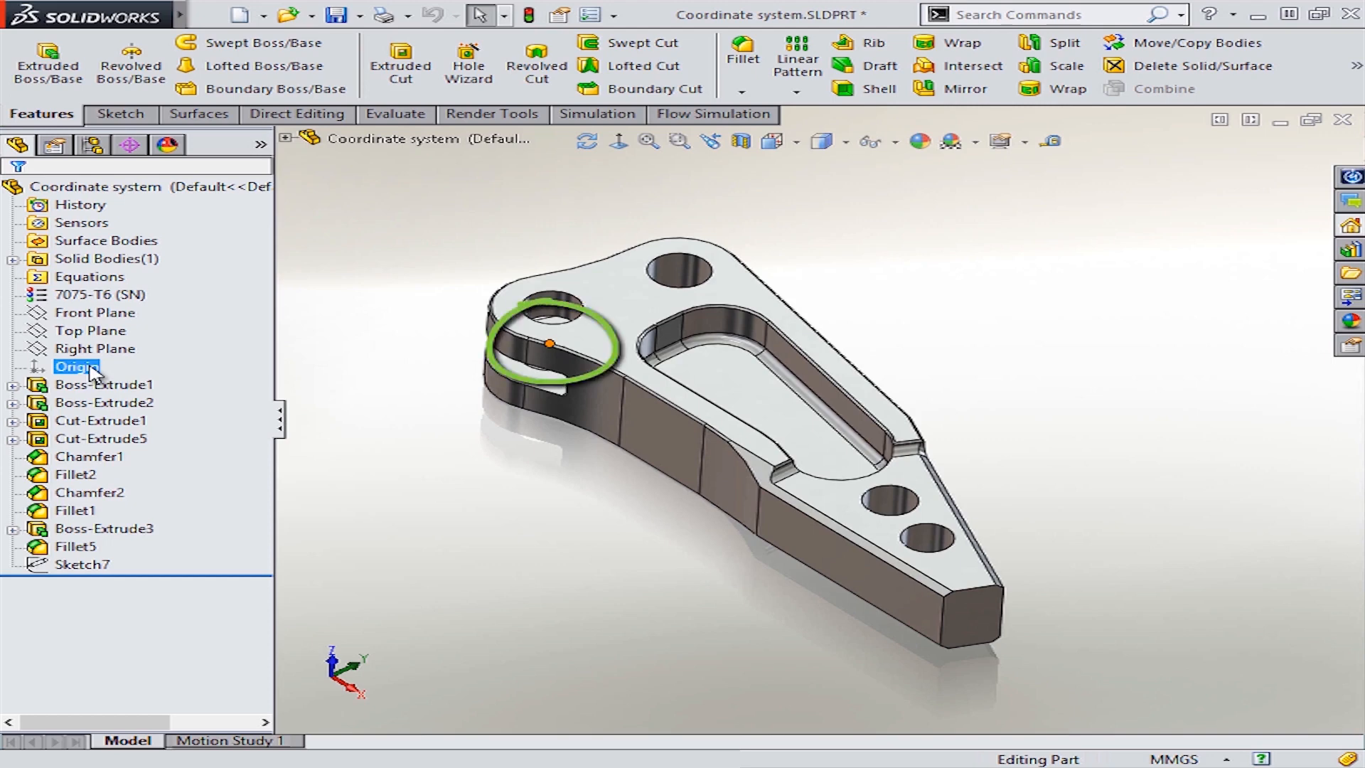
pyautogui.click(96, 348)
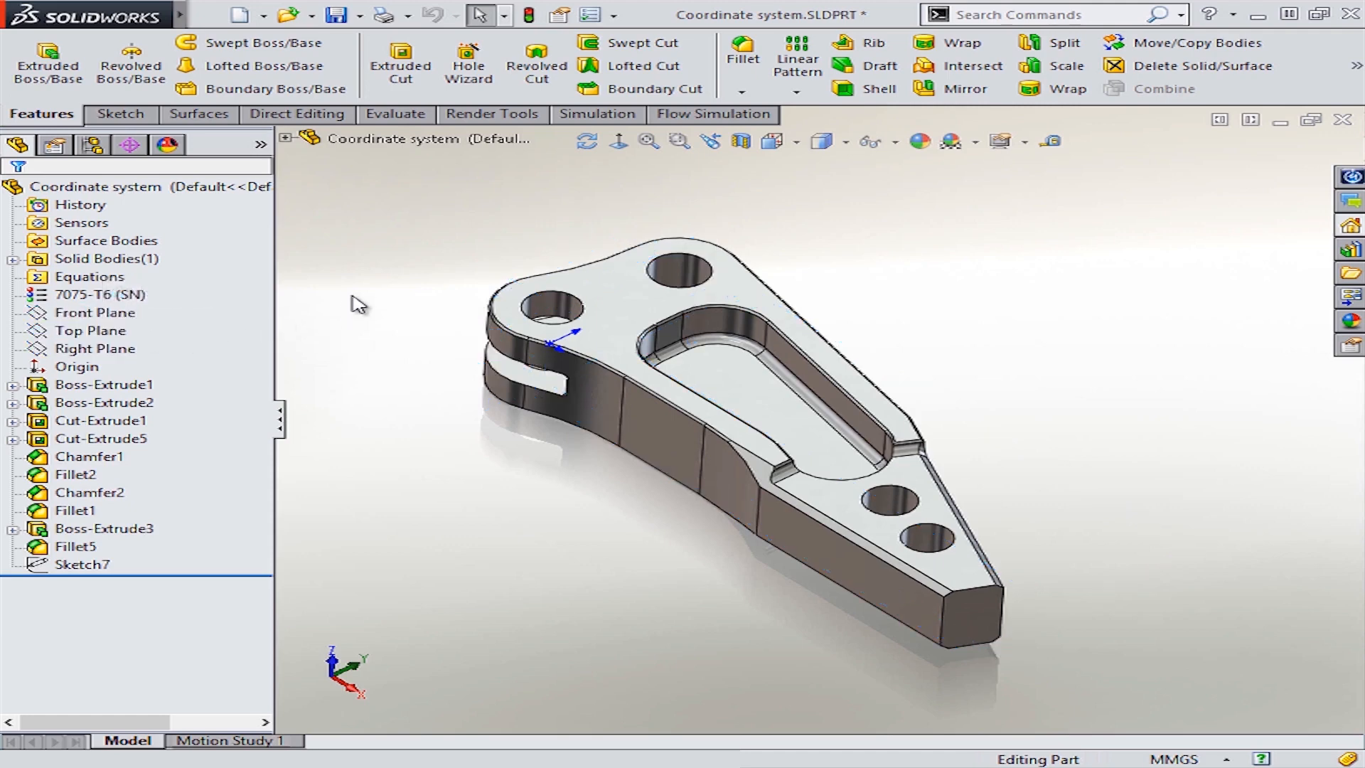
pyautogui.click(209, 14)
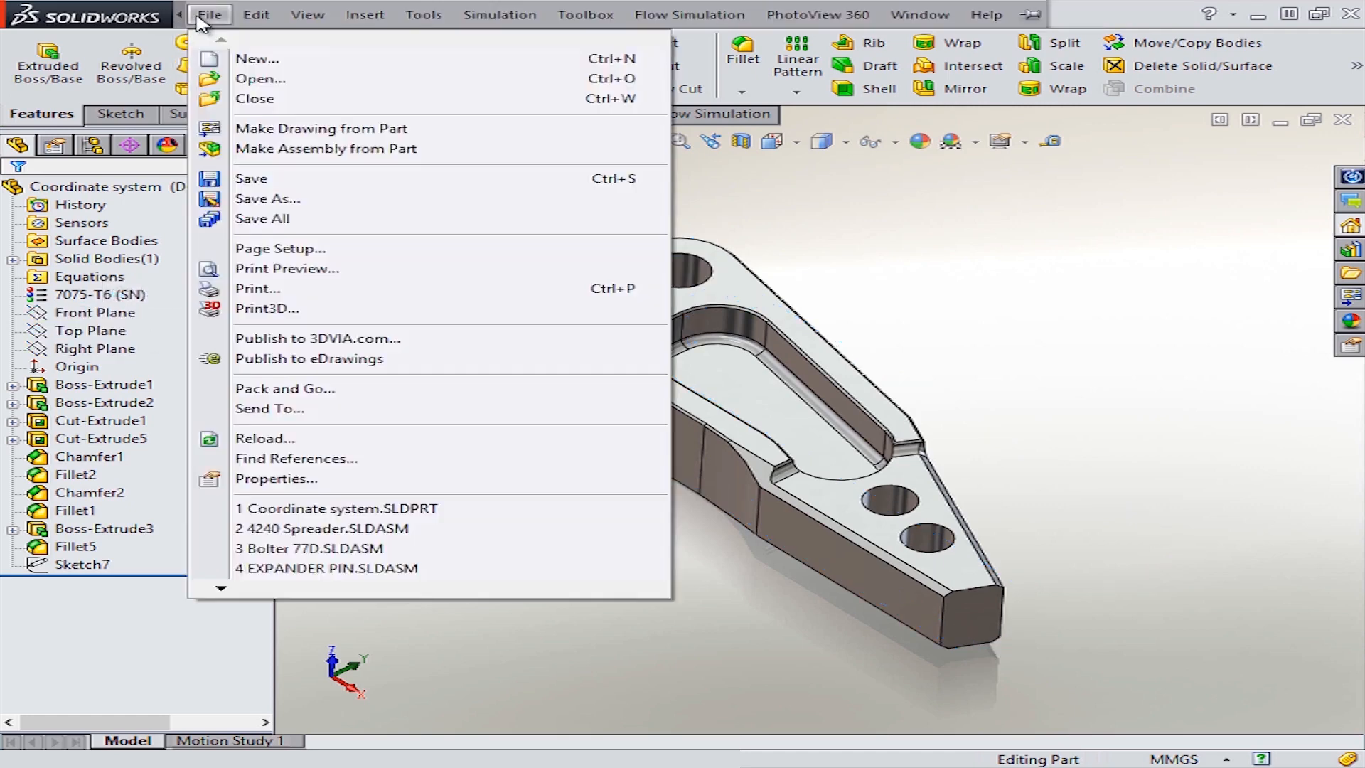
pyautogui.click(366, 14)
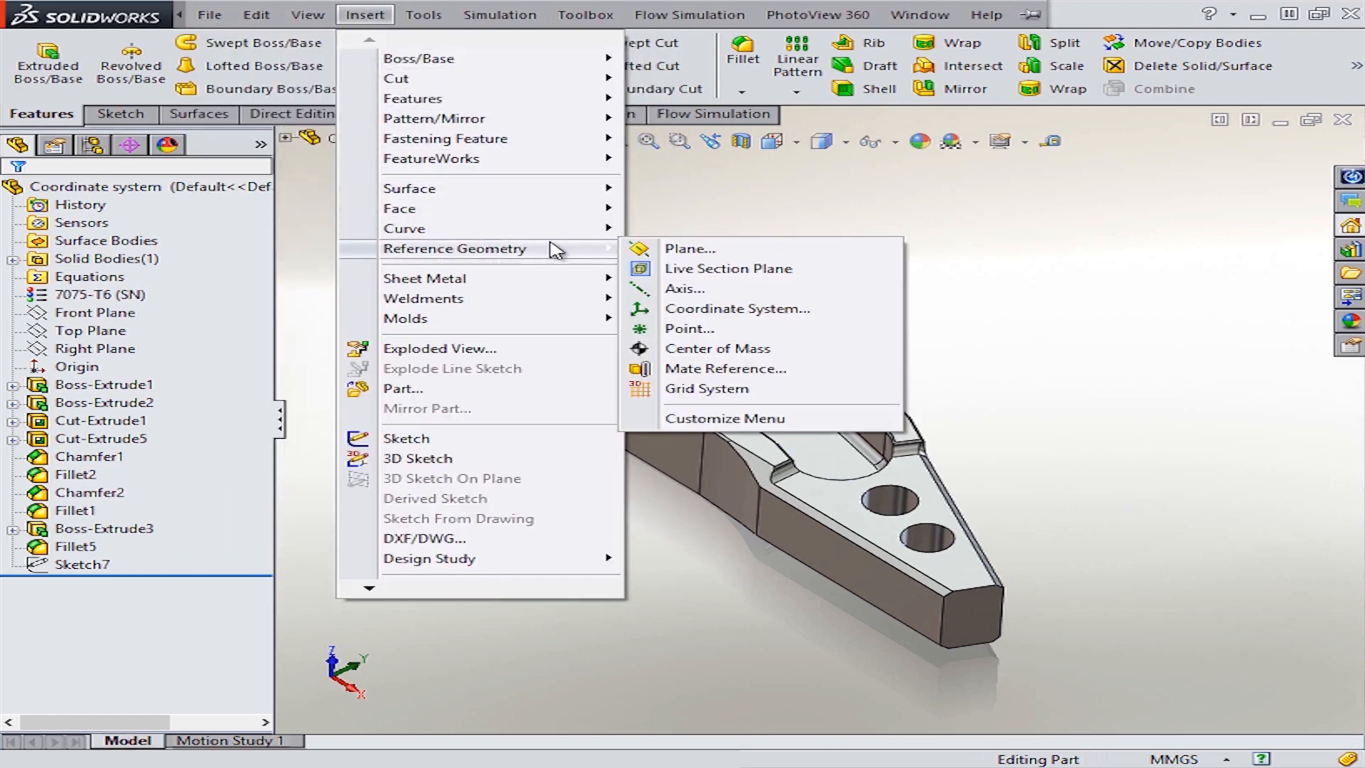
pyautogui.moveTo(737, 309)
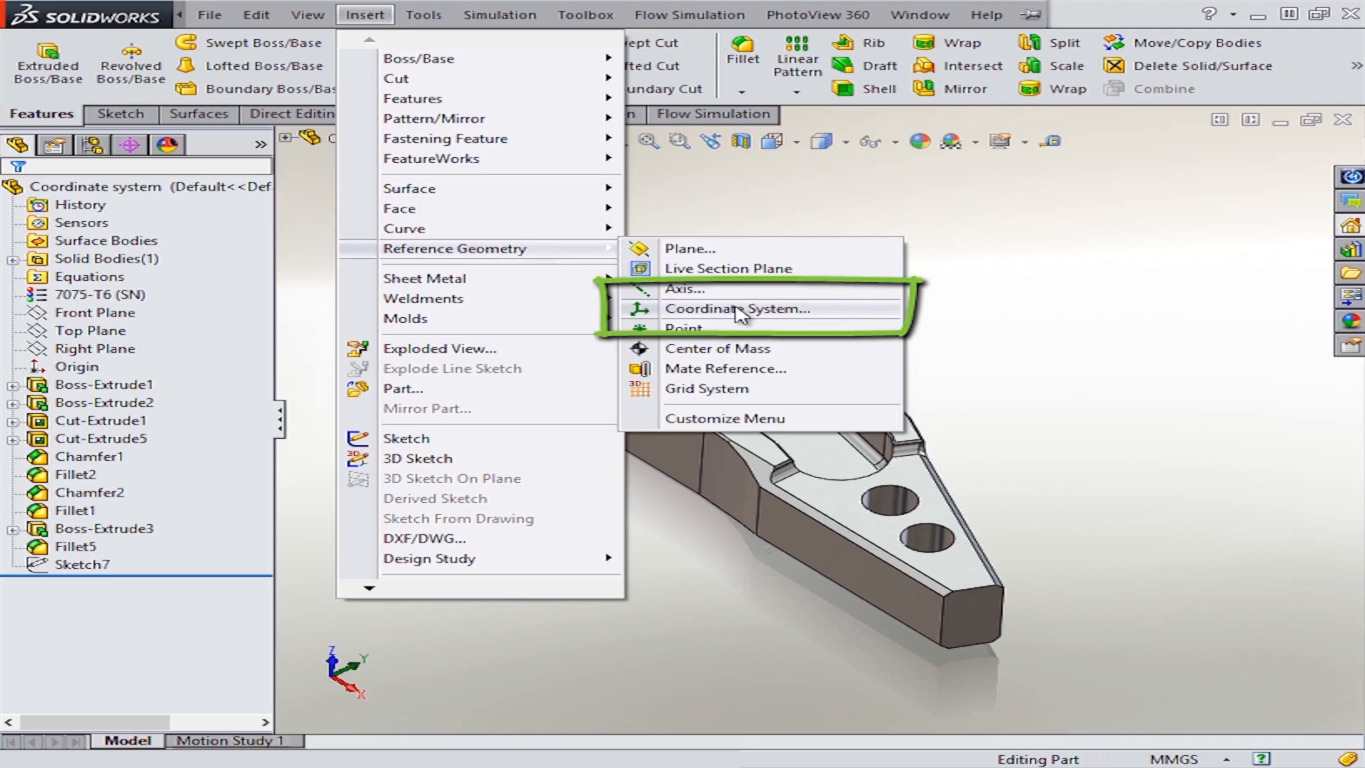
pyautogui.click(735, 309)
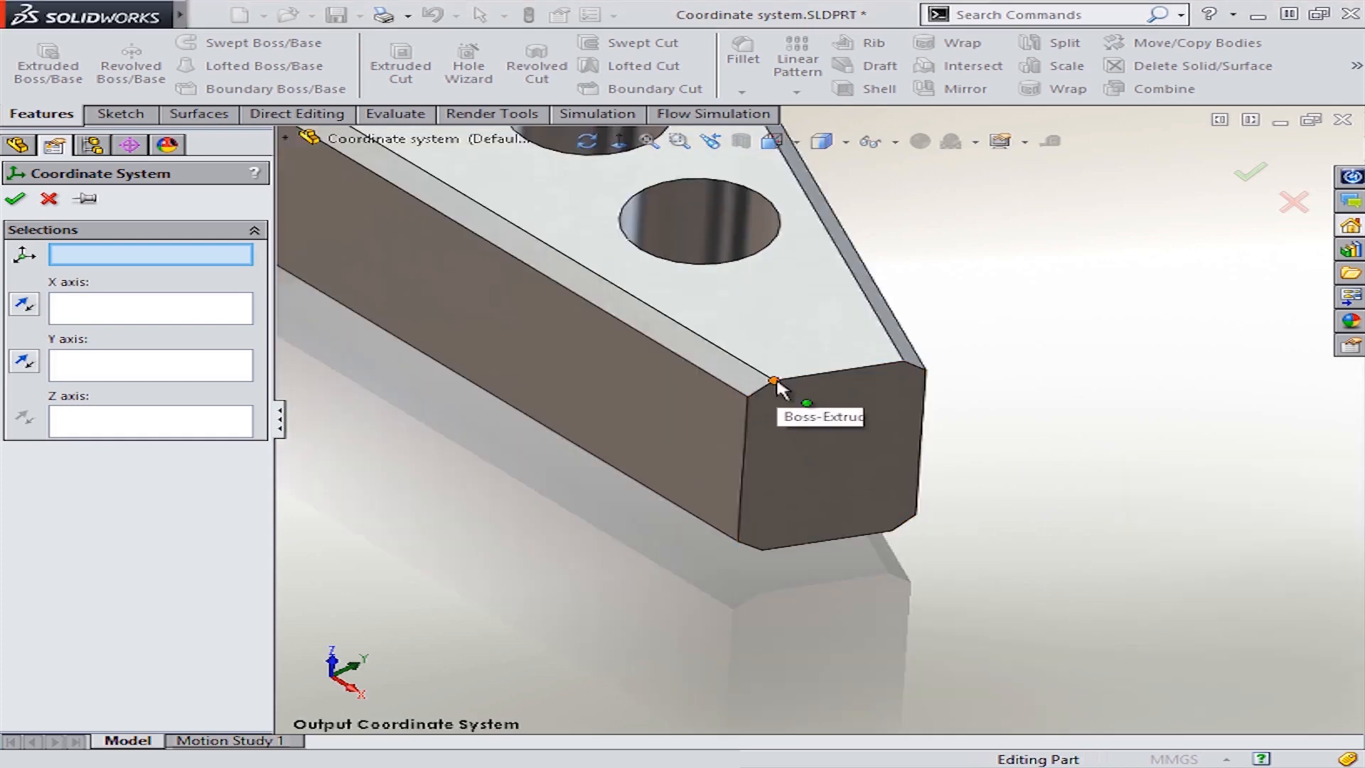
pyautogui.click(774, 382)
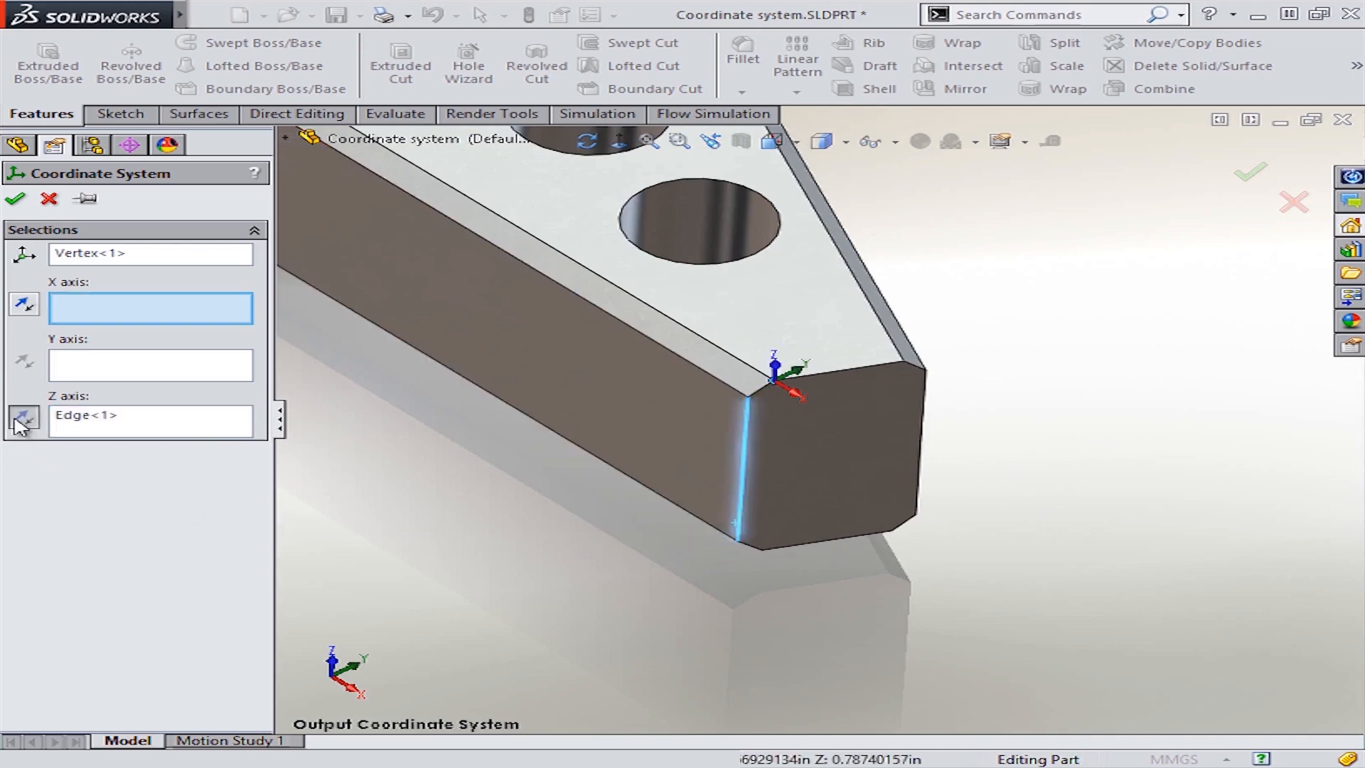
pyautogui.click(151, 365)
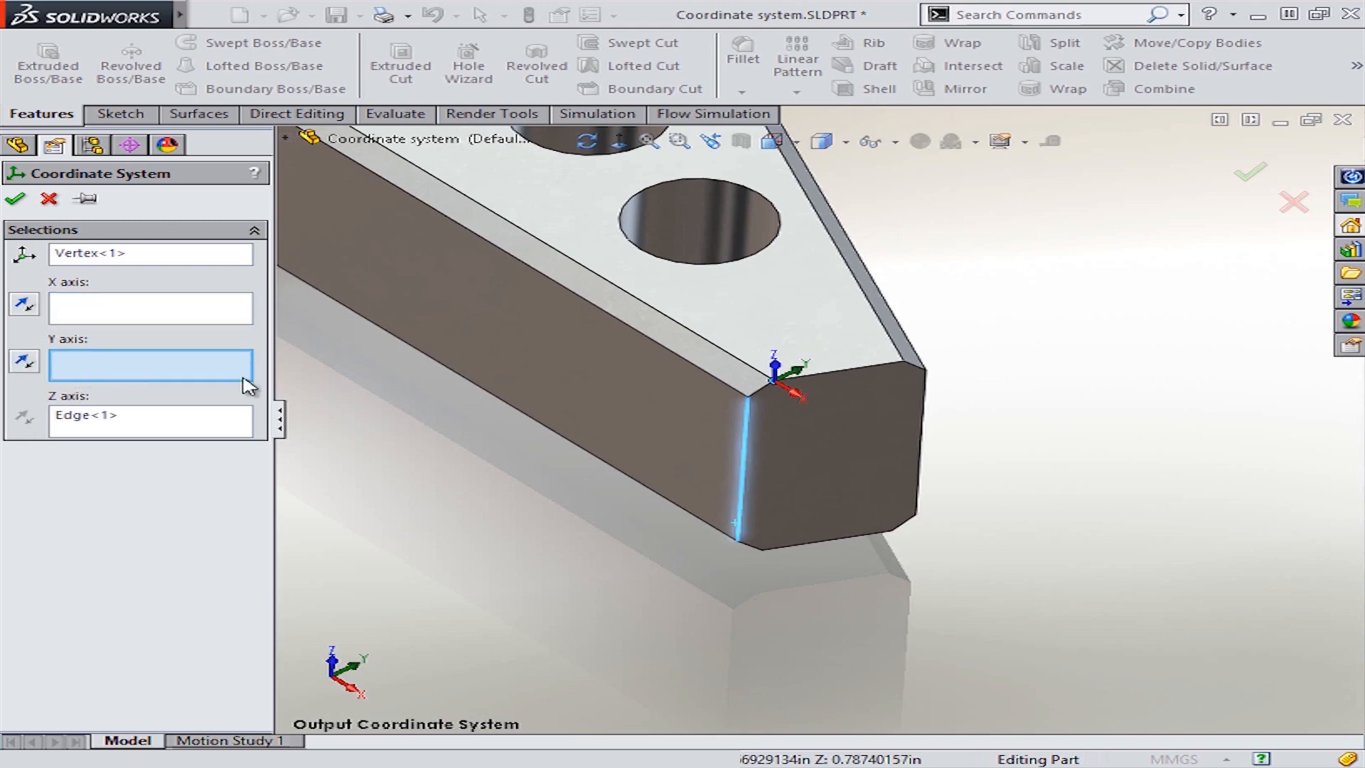
pyautogui.moveTo(836, 370)
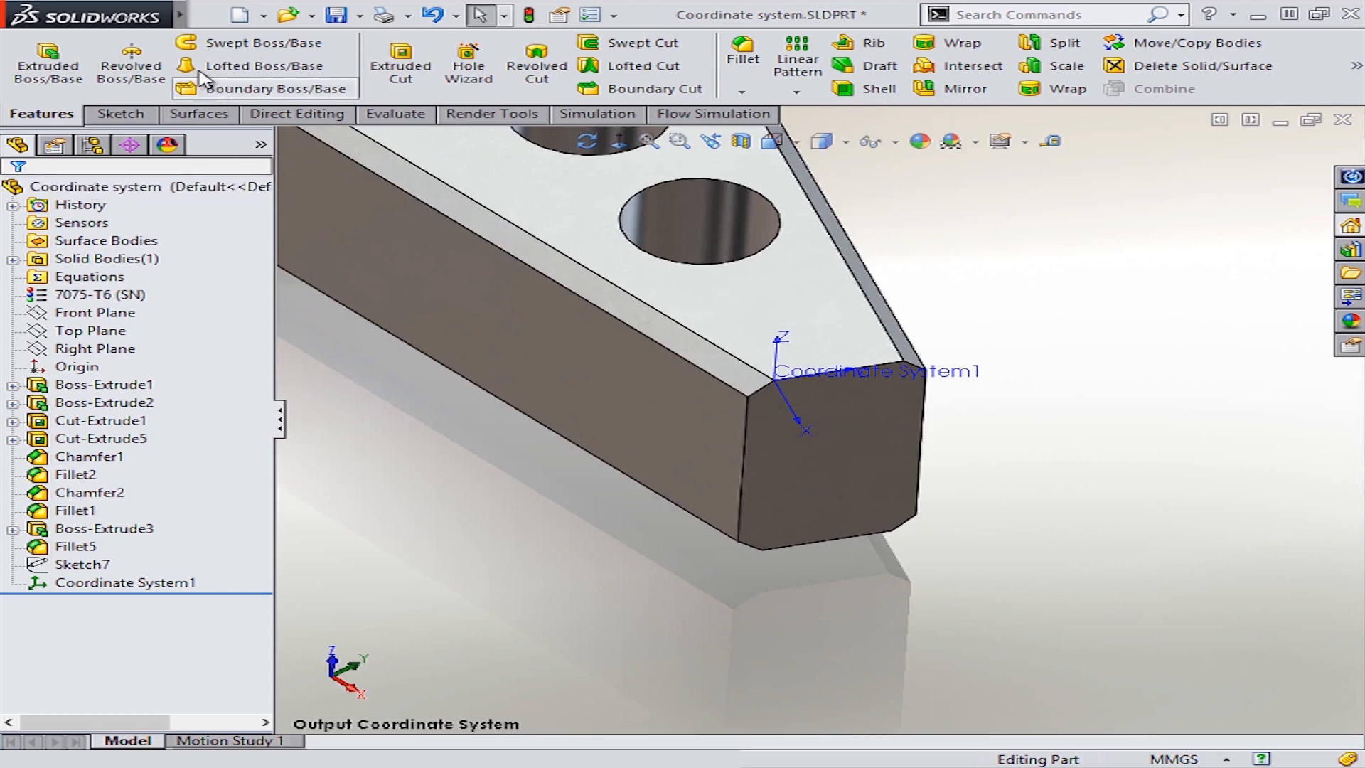
# Add reference point Point1 on the bracket's end face below Coordinate System1.
pyautogui.click(306, 15)
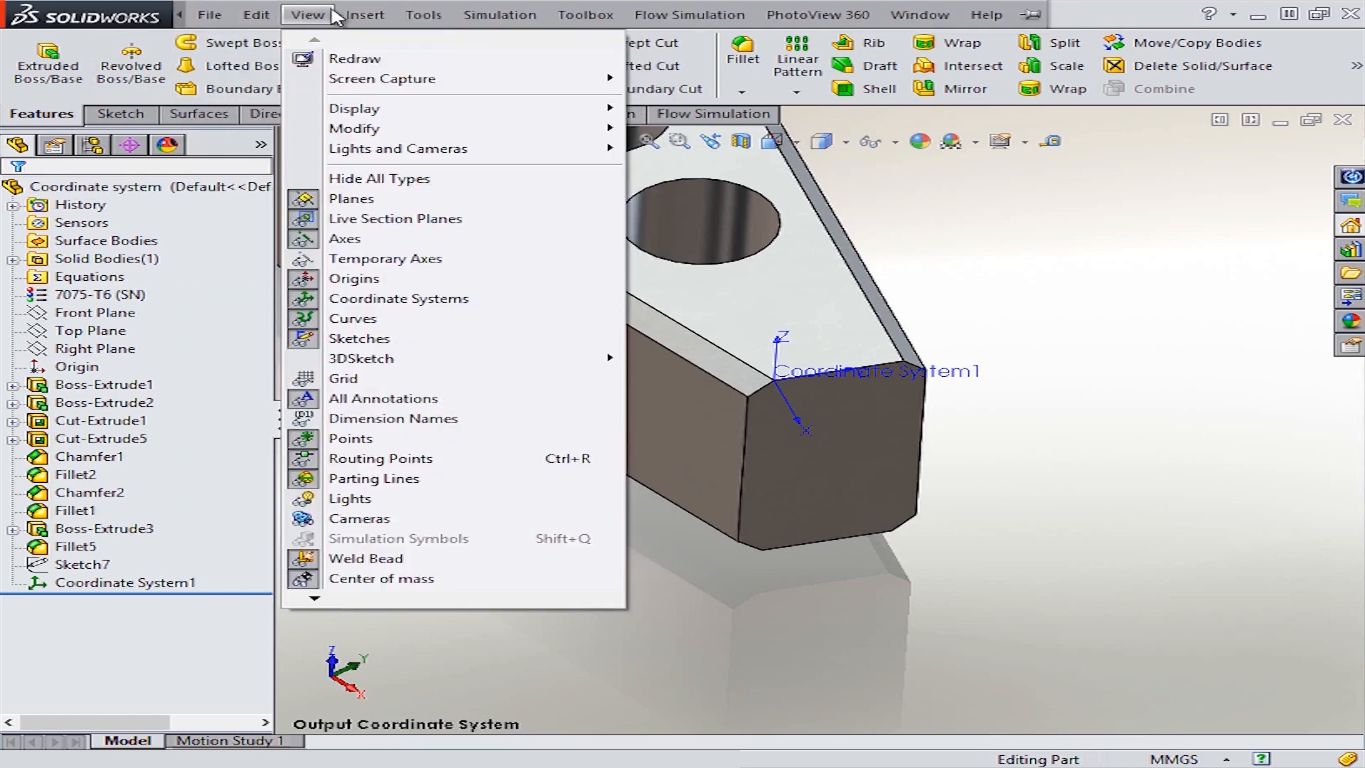
pyautogui.click(365, 14)
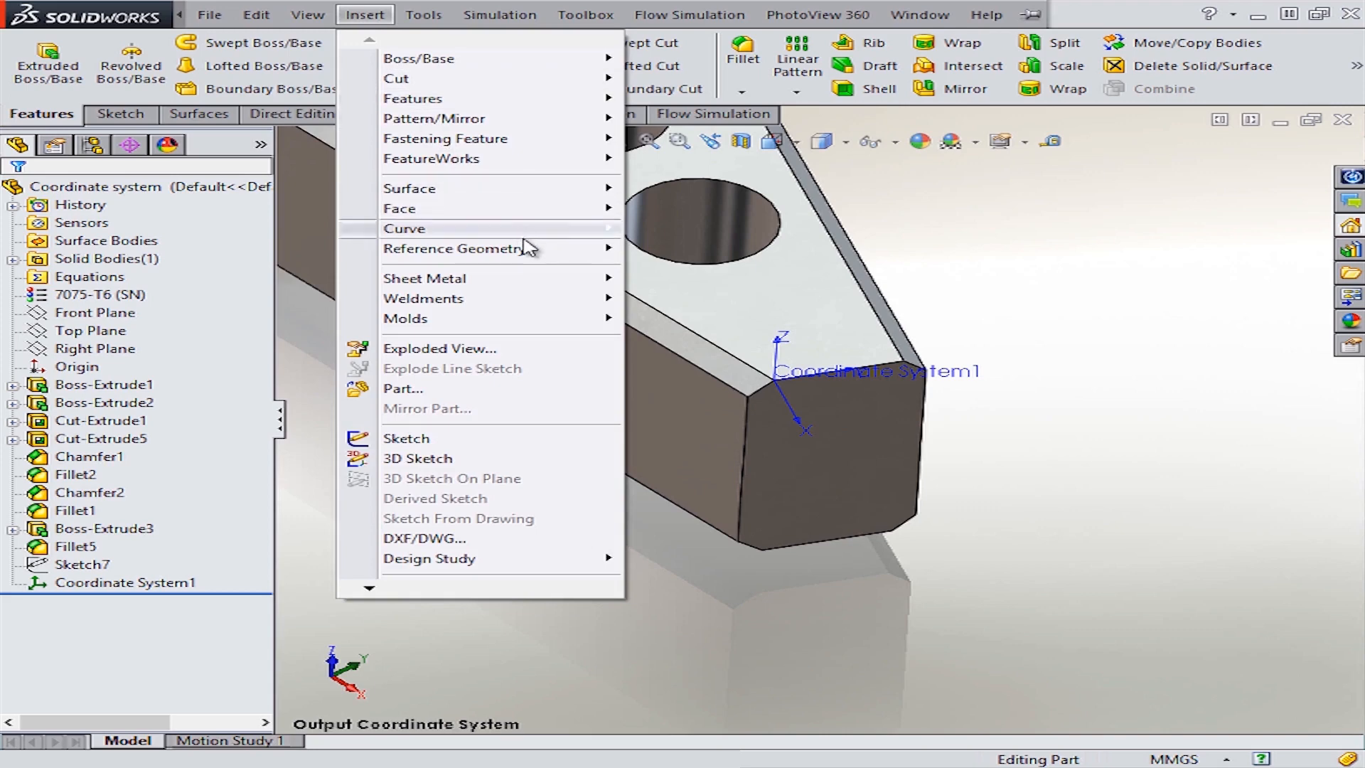
pyautogui.moveTo(479, 247)
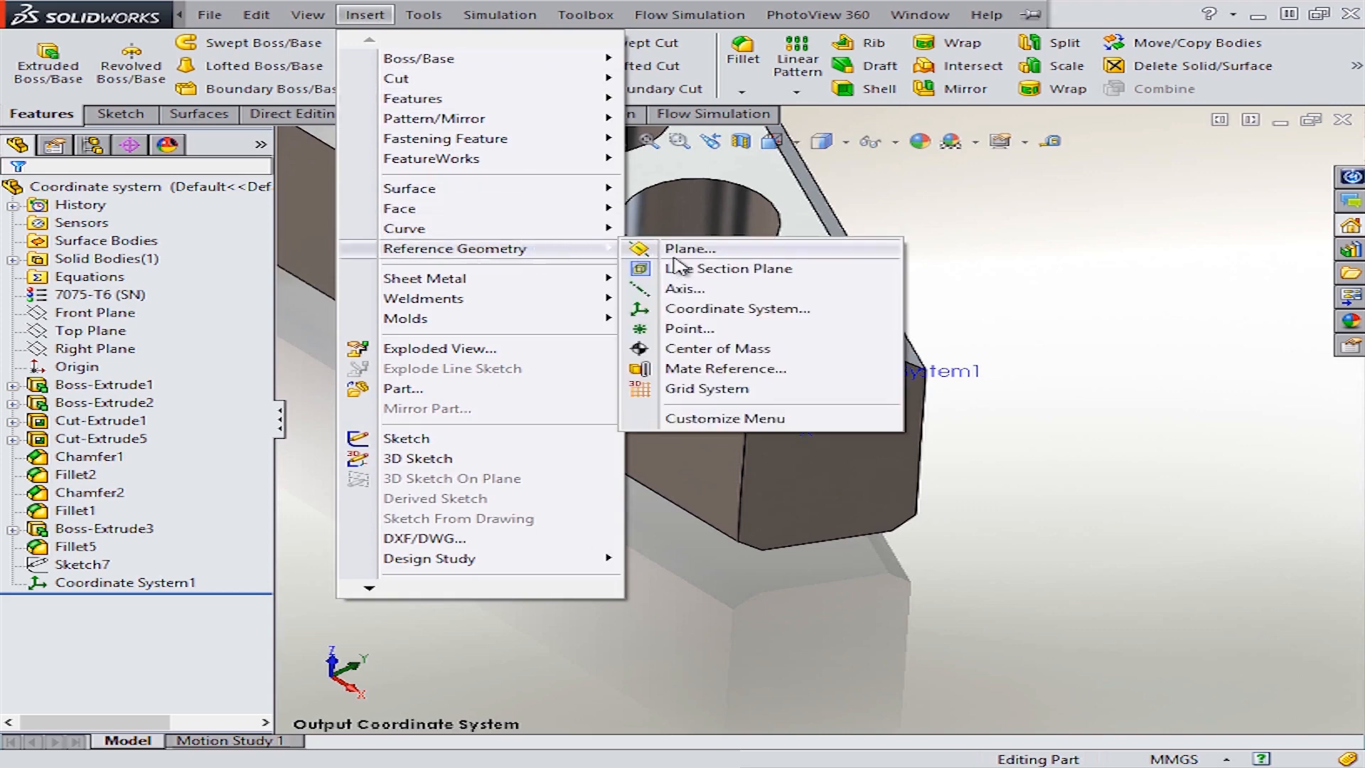
pyautogui.moveTo(729, 338)
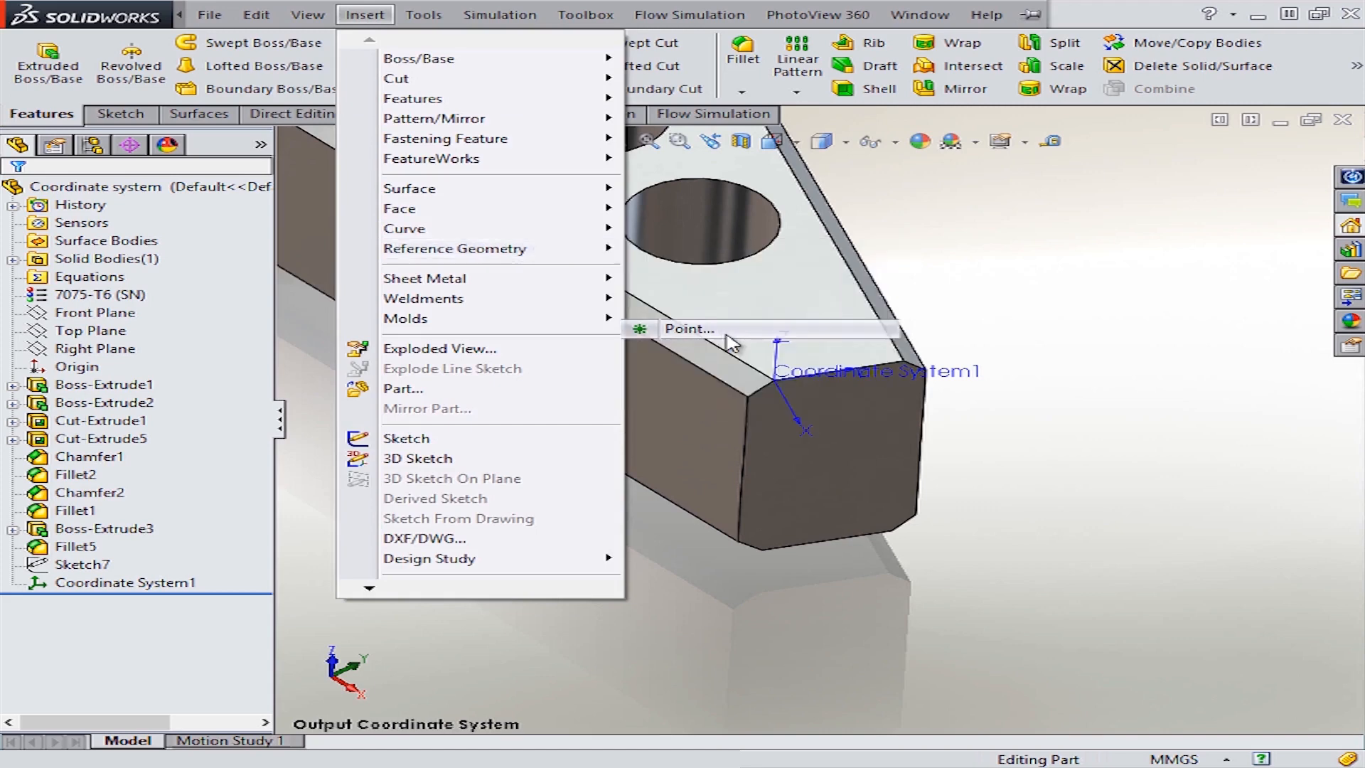
pyautogui.click(689, 329)
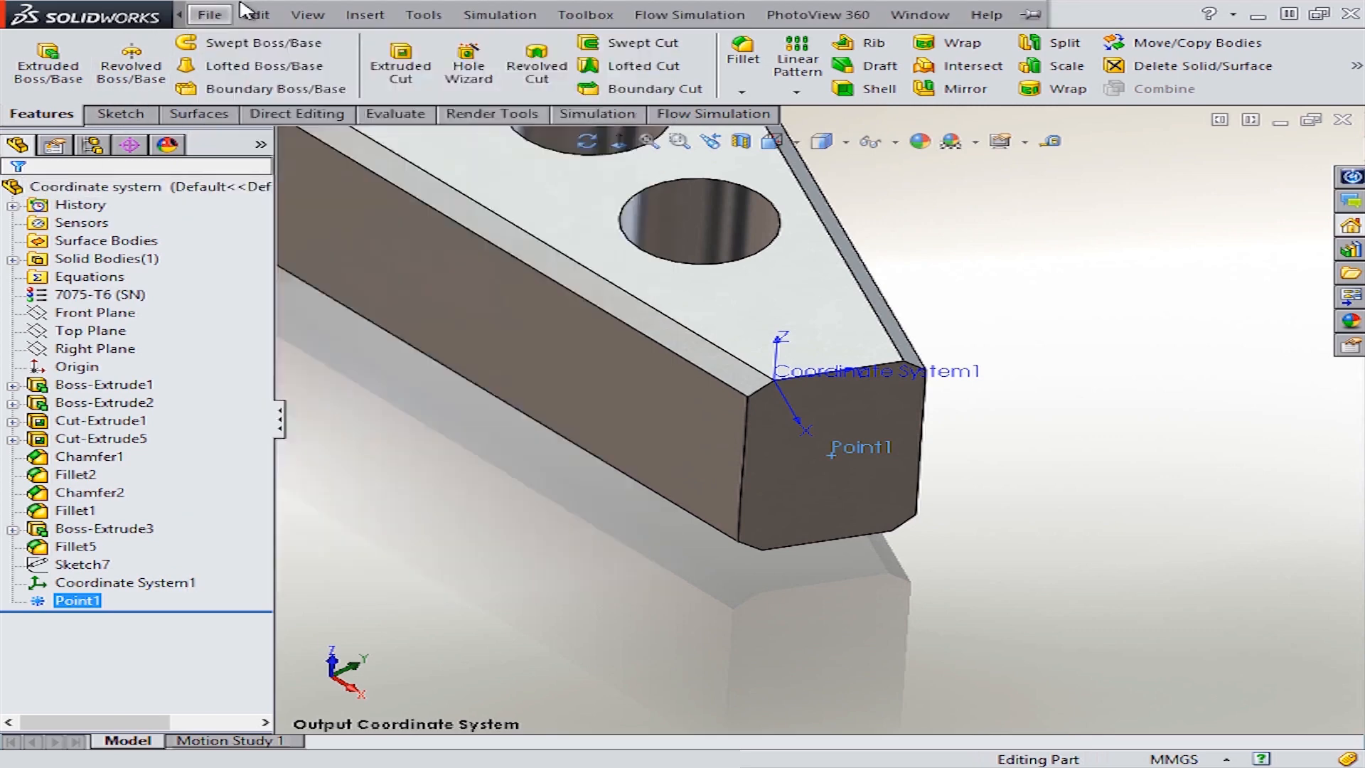
# Create Coordinate System2 with origin at Point1, Edge<2> as Y and Edge<1> as Z.
pyautogui.click(364, 14)
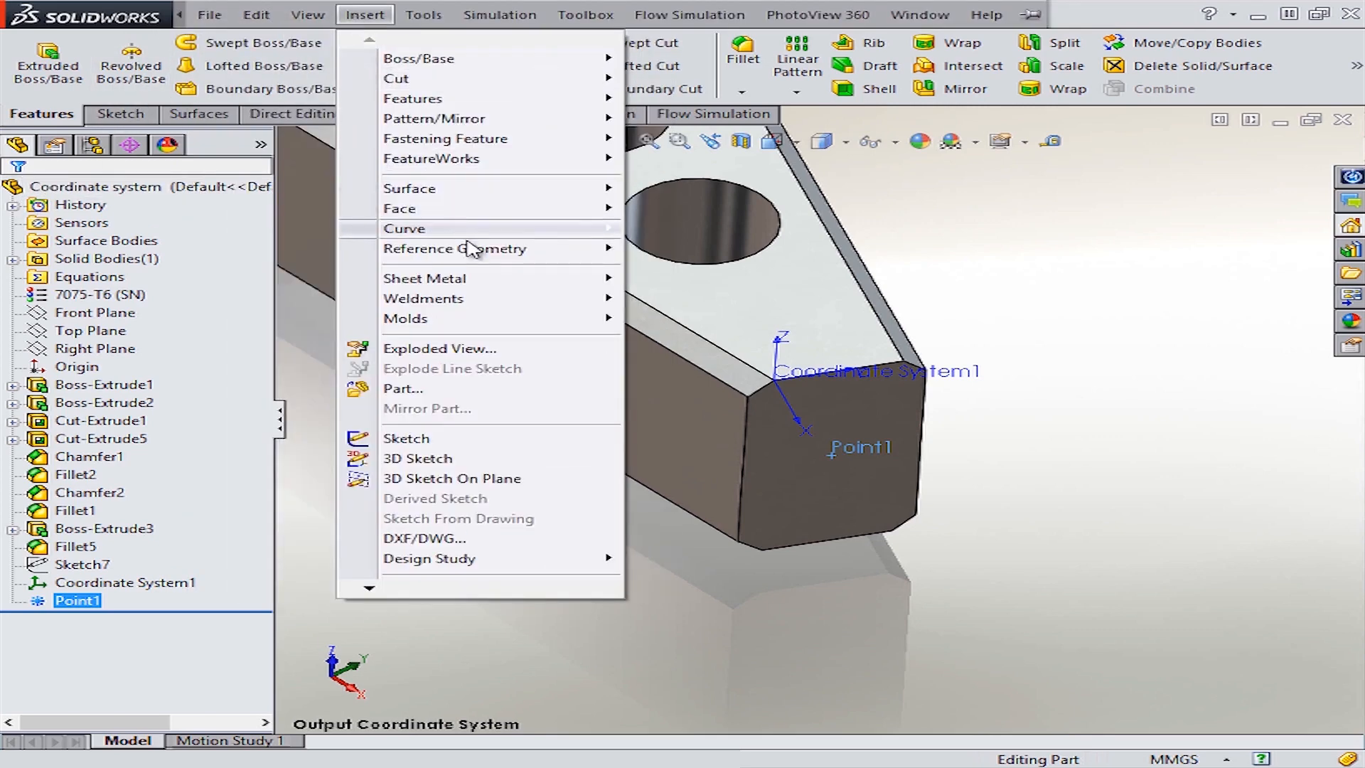
pyautogui.moveTo(479, 247)
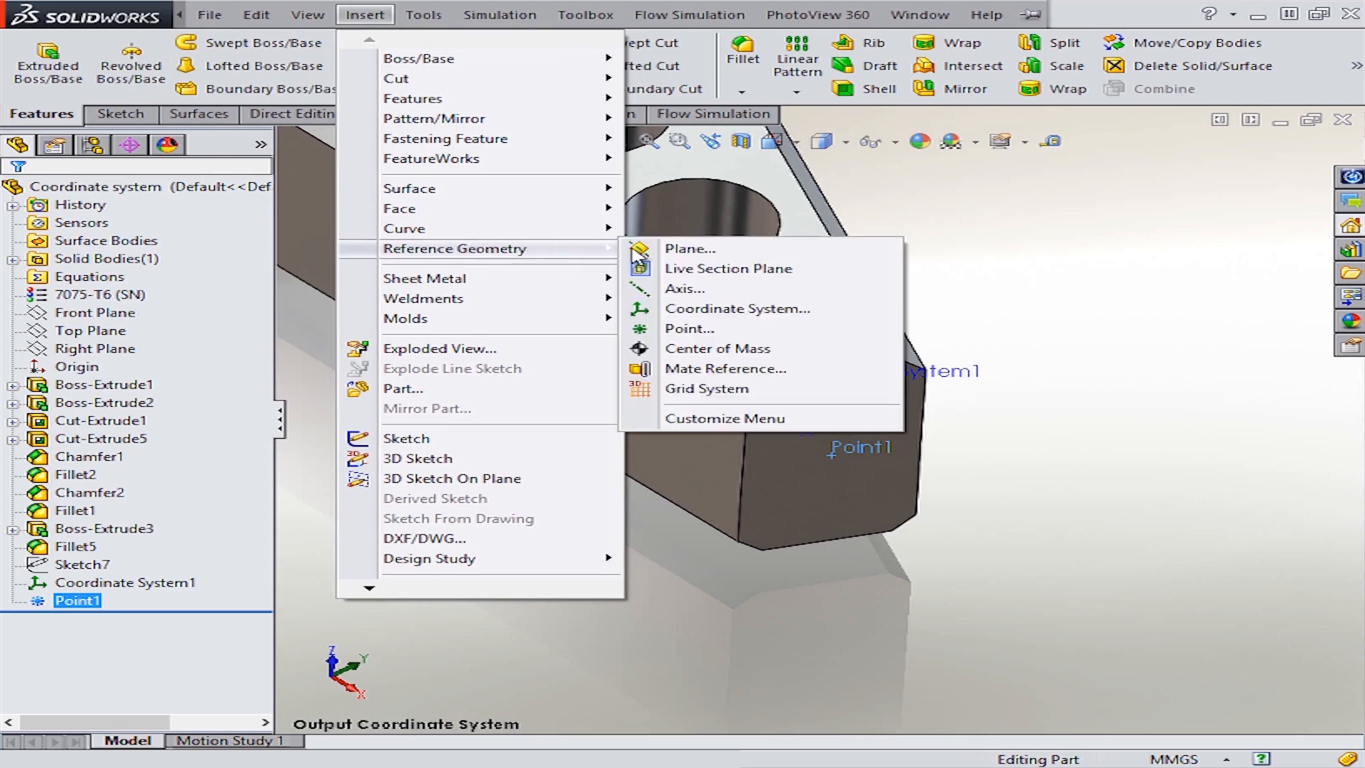
pyautogui.click(736, 309)
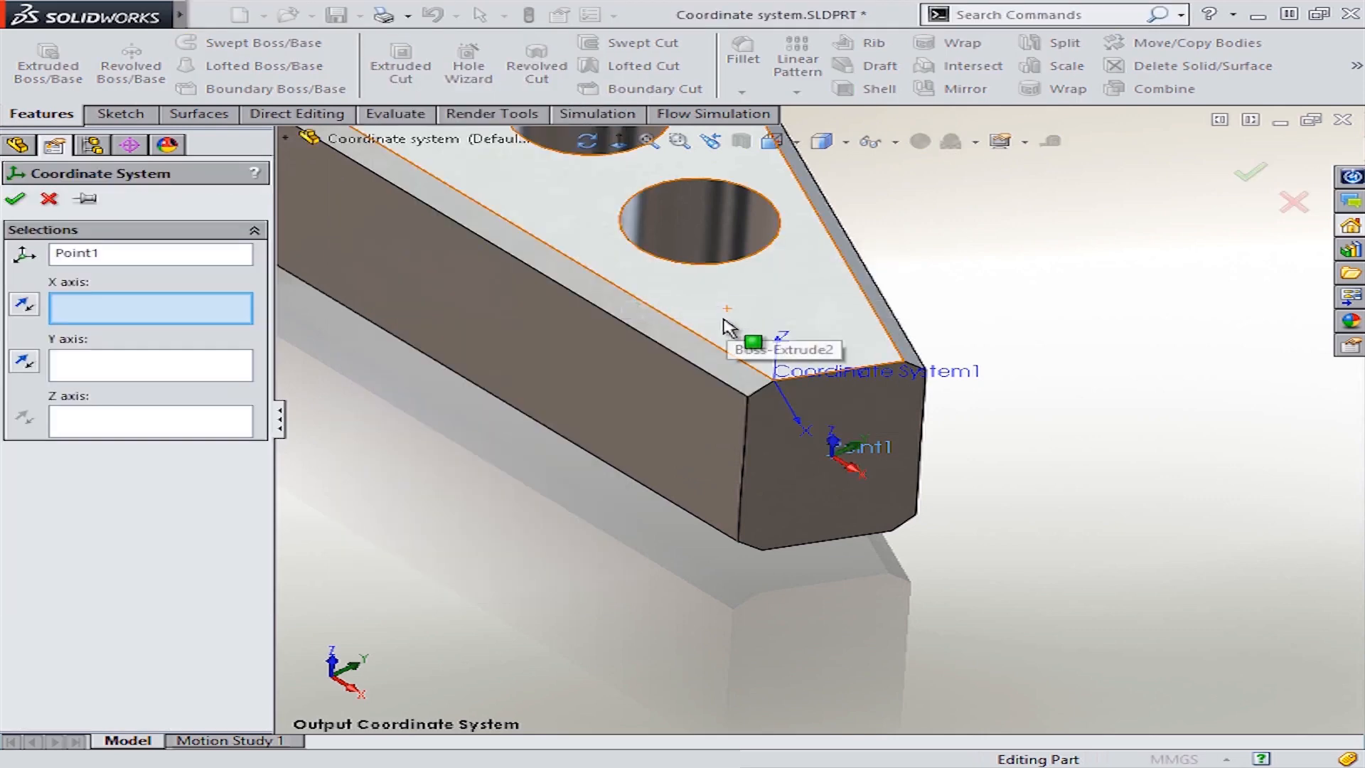
pyautogui.moveTo(278, 470)
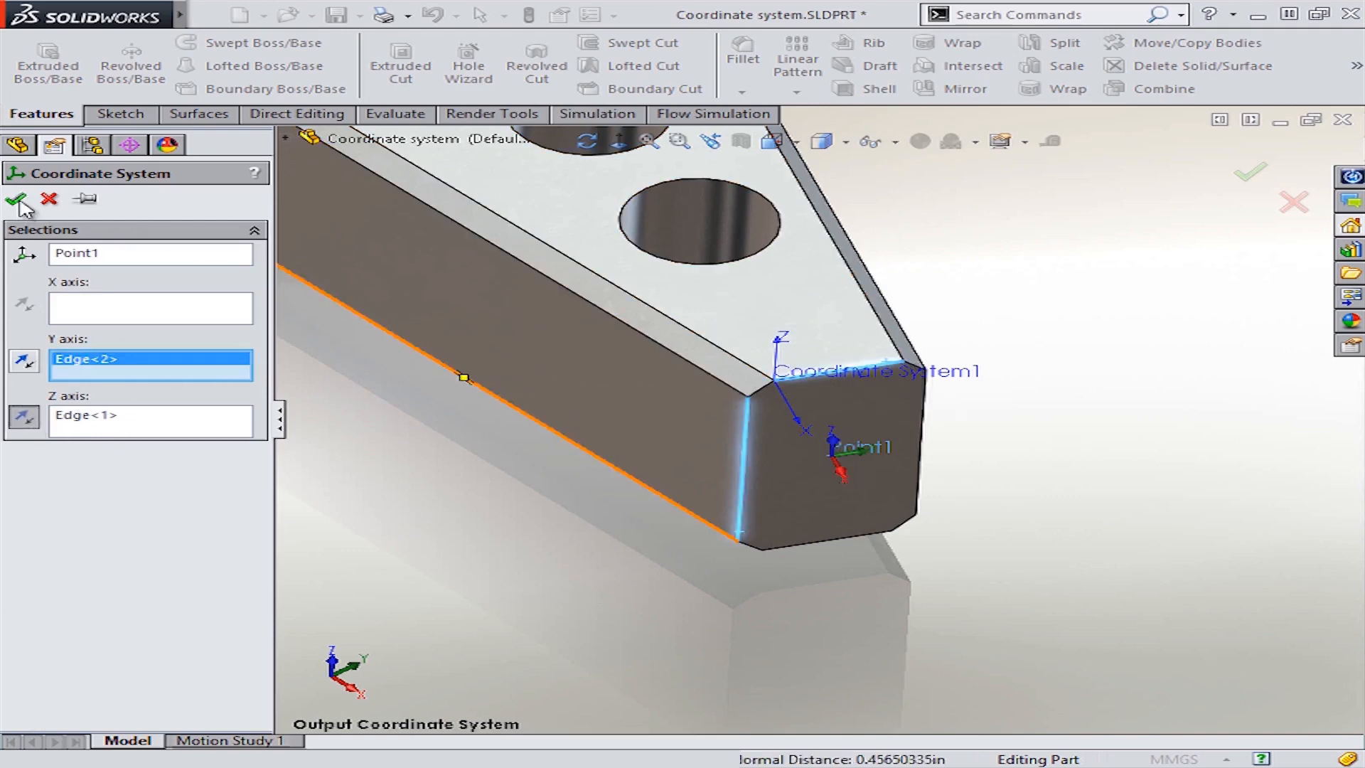
pyautogui.click(16, 200)
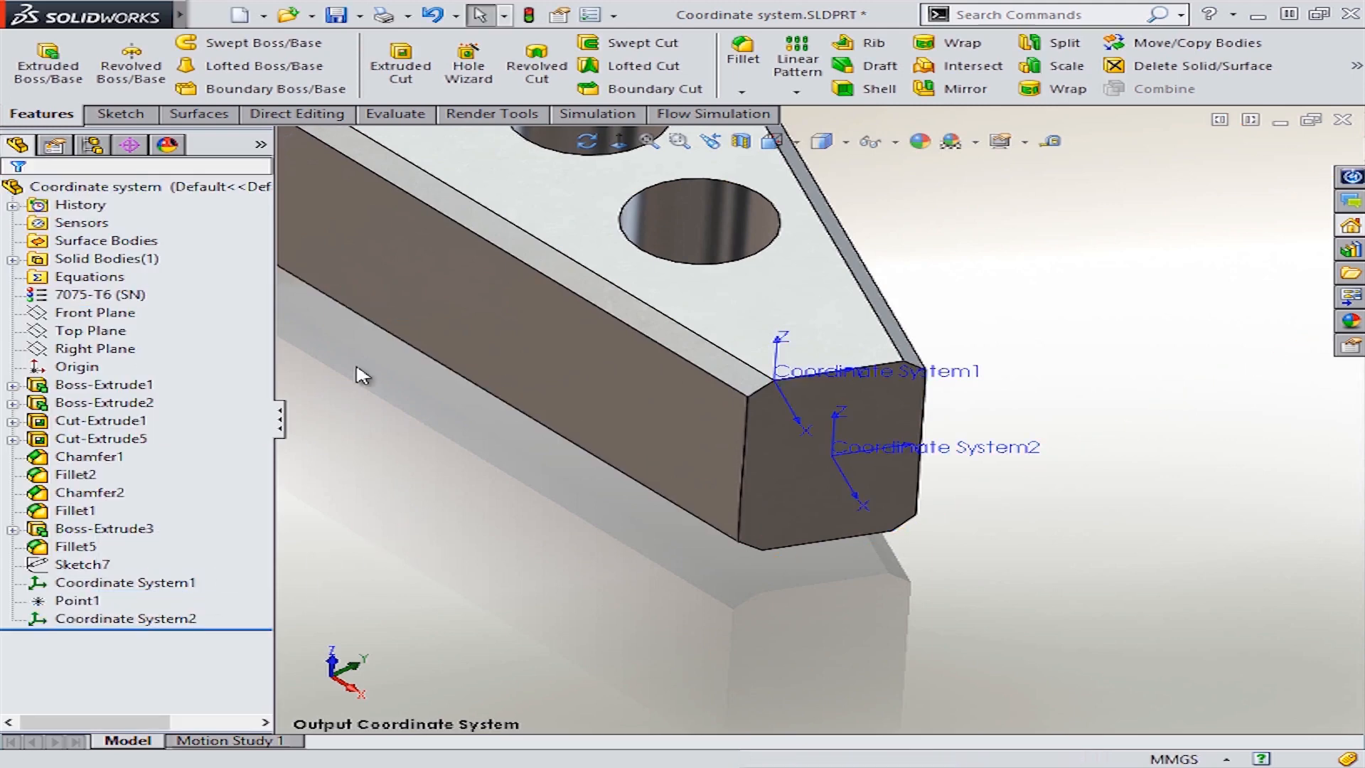
# Export the bracket as Parasolid Binary with Coordinate System2 as the output coordinate system.
pyautogui.click(363, 16)
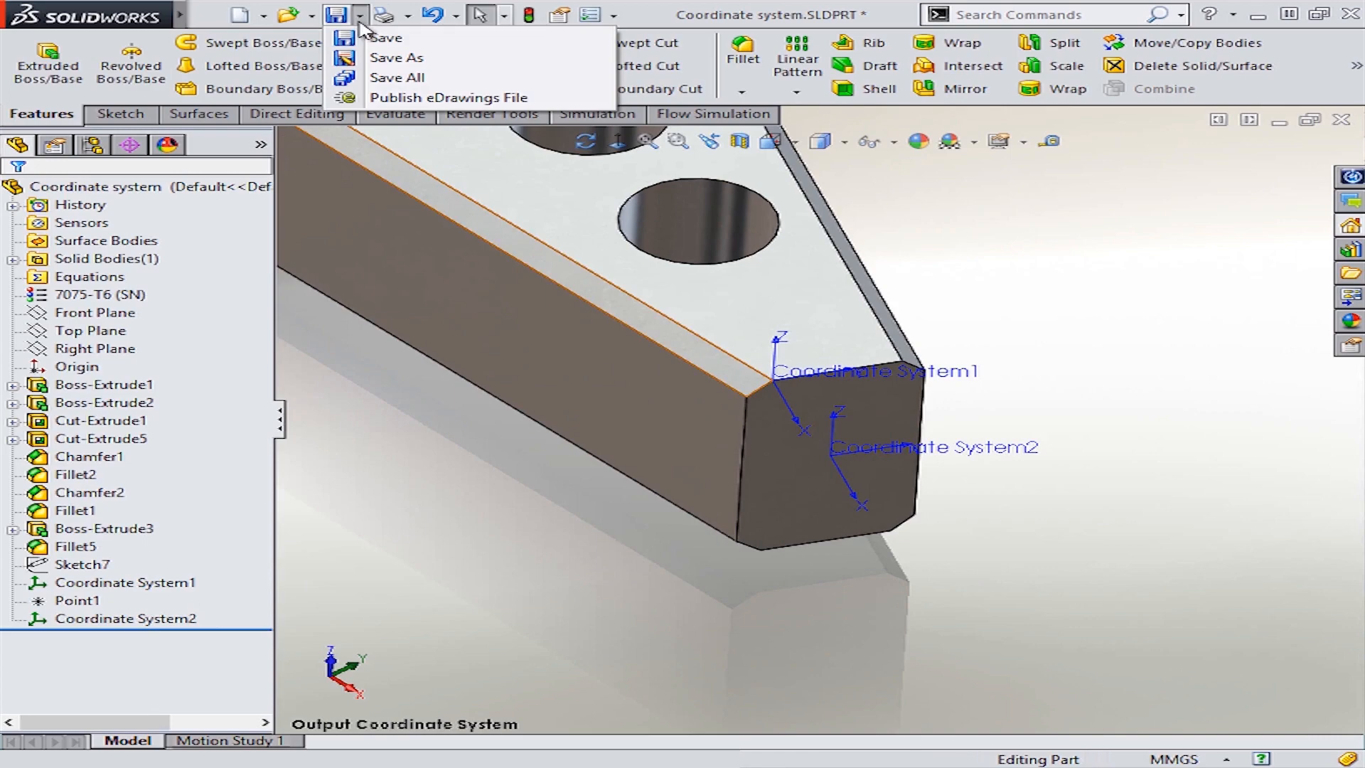
pyautogui.click(396, 57)
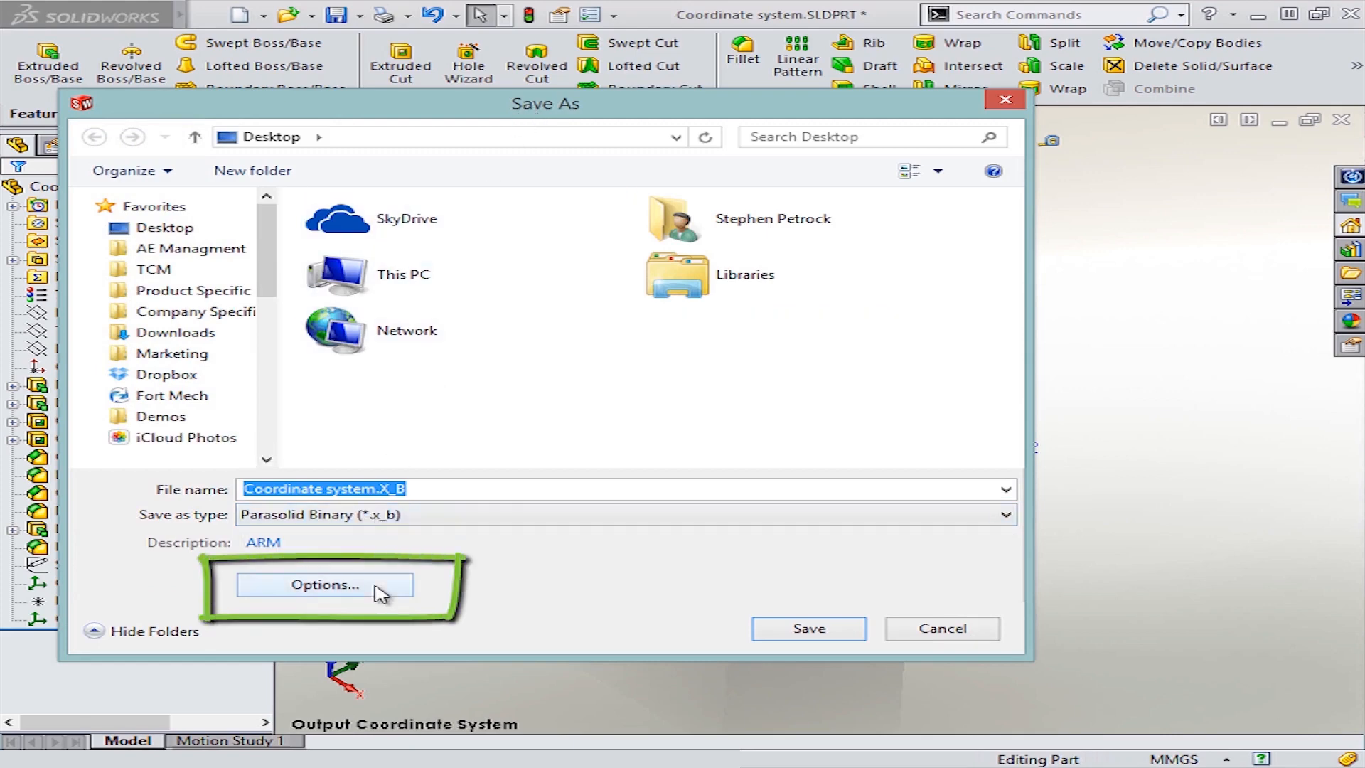
pyautogui.click(324, 585)
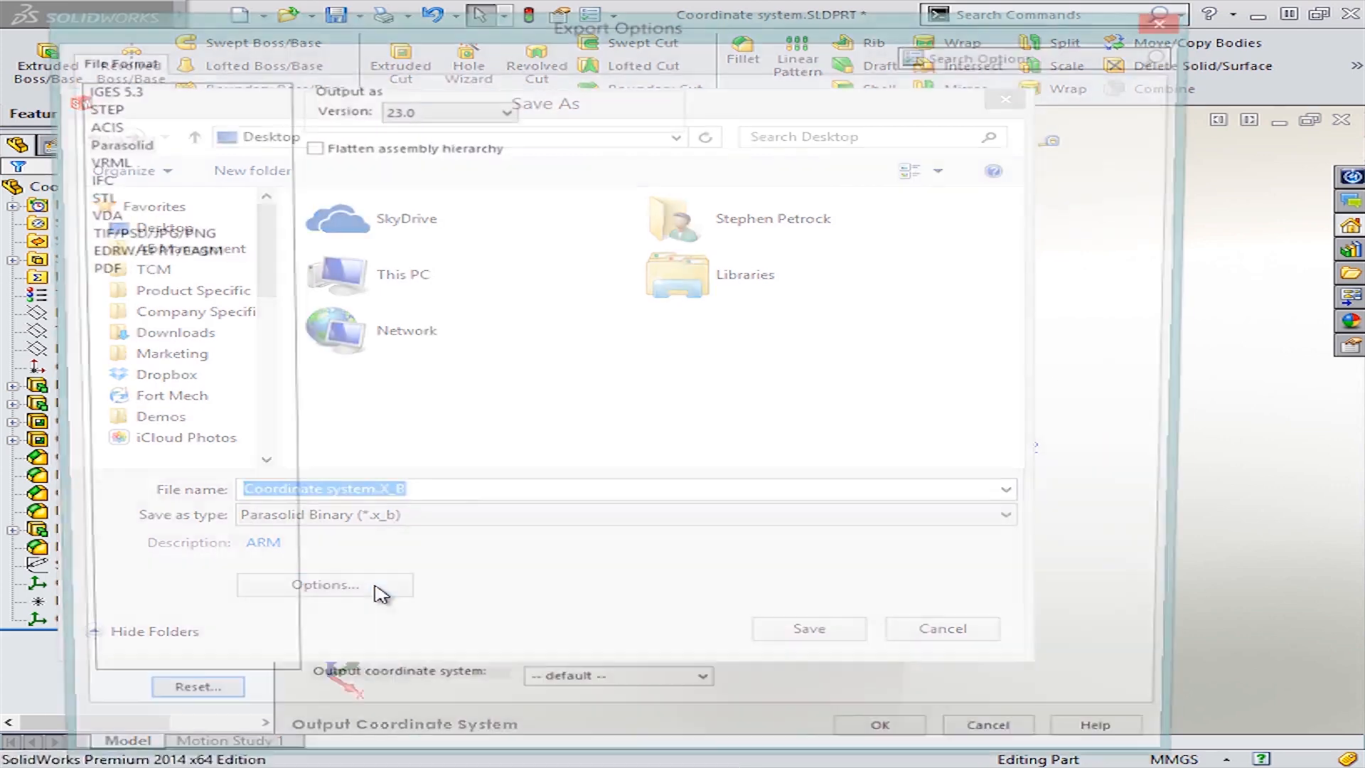
pyautogui.click(324, 584)
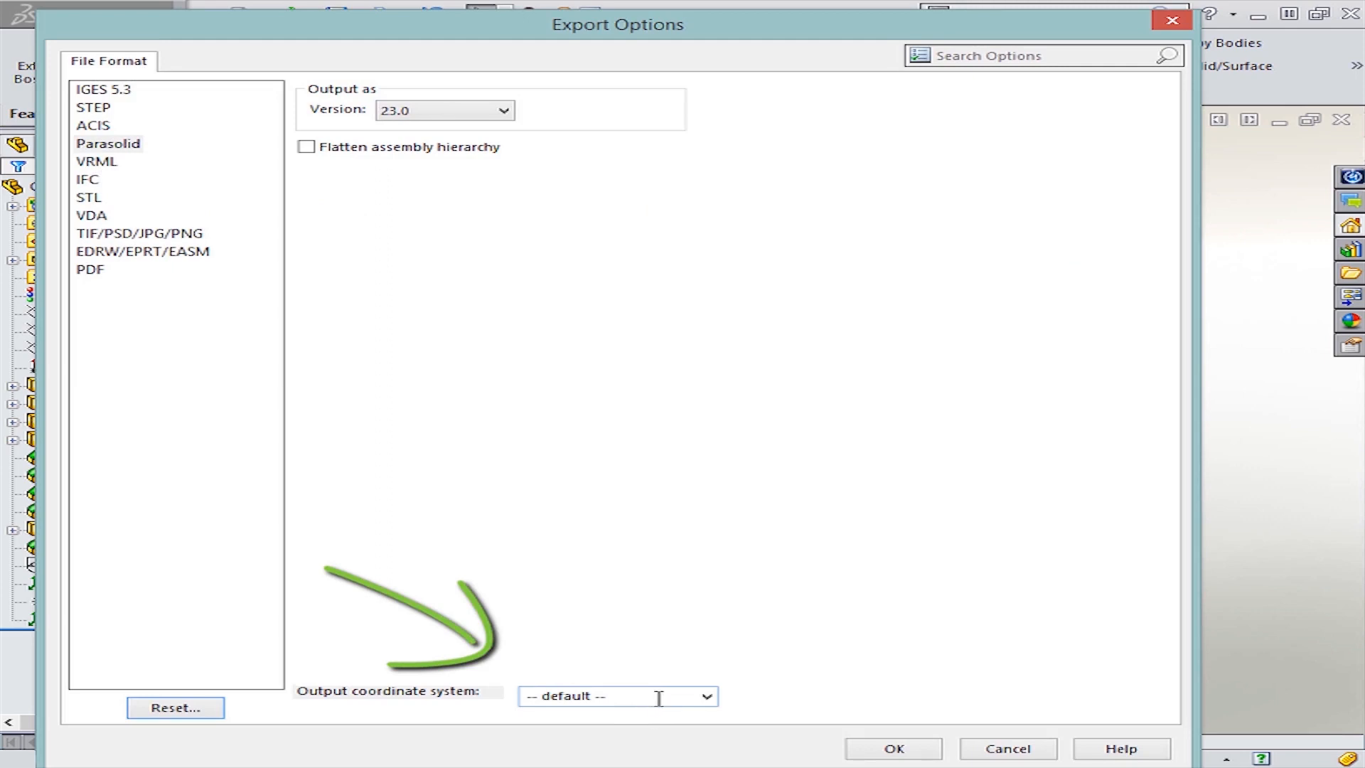
pyautogui.click(707, 697)
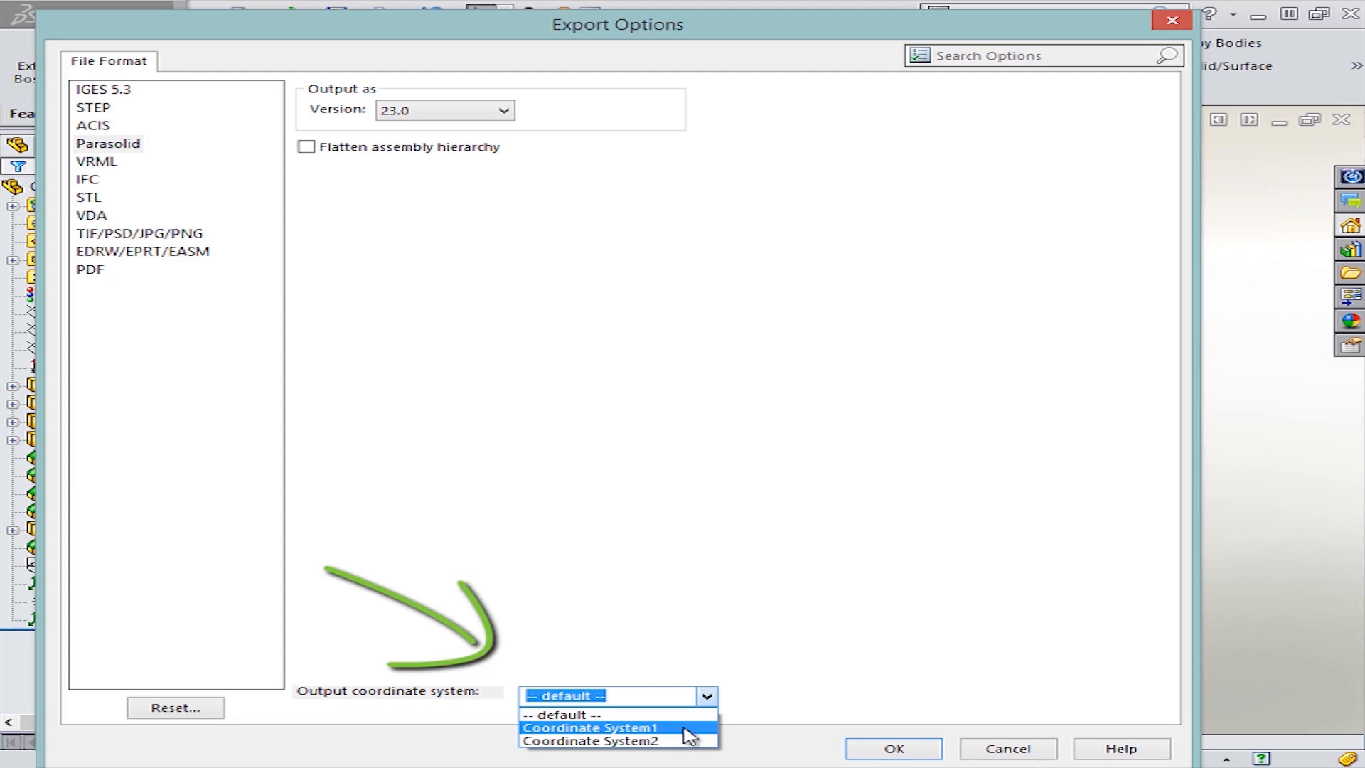
pyautogui.click(610, 740)
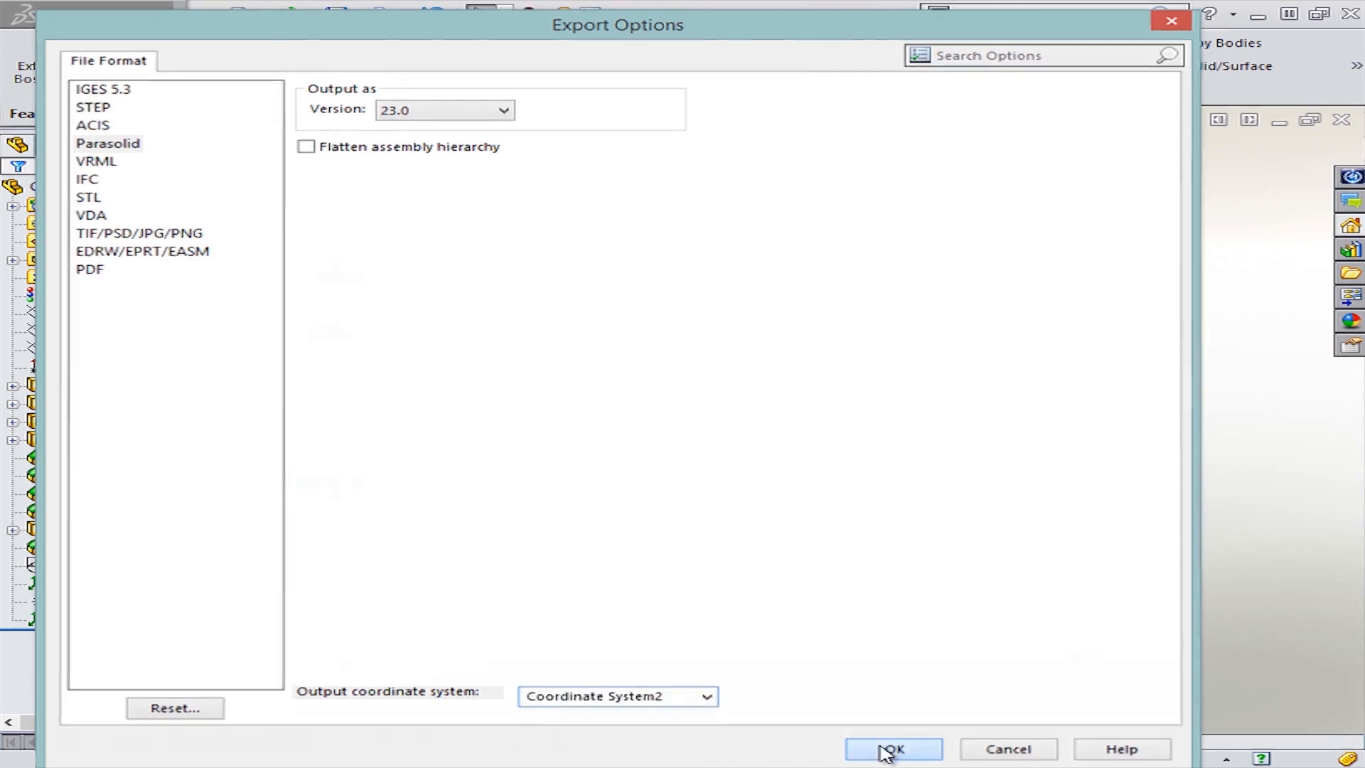
pyautogui.click(892, 749)
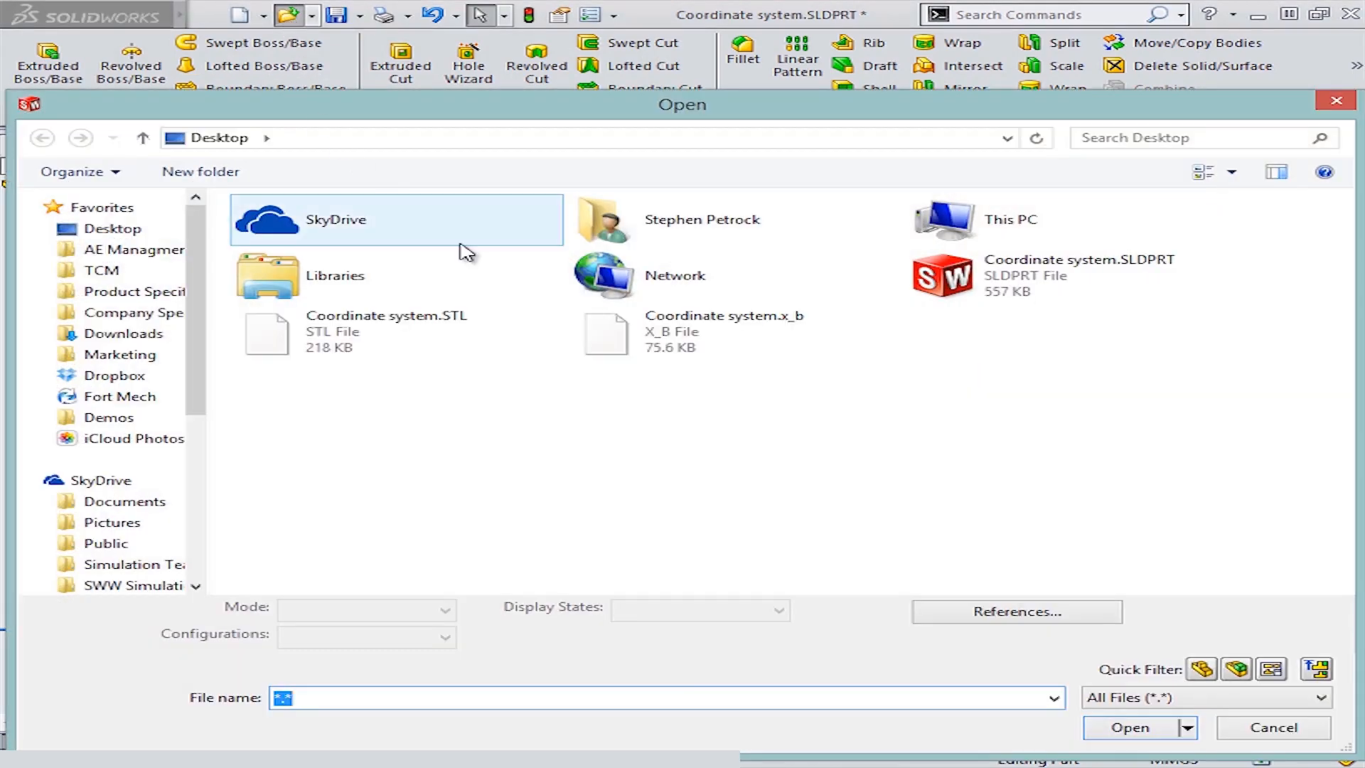
# Reopen Coordinate system.x_B, skip Import Diagnostics, and show the imported part's origin.
pyautogui.click(1129, 727)
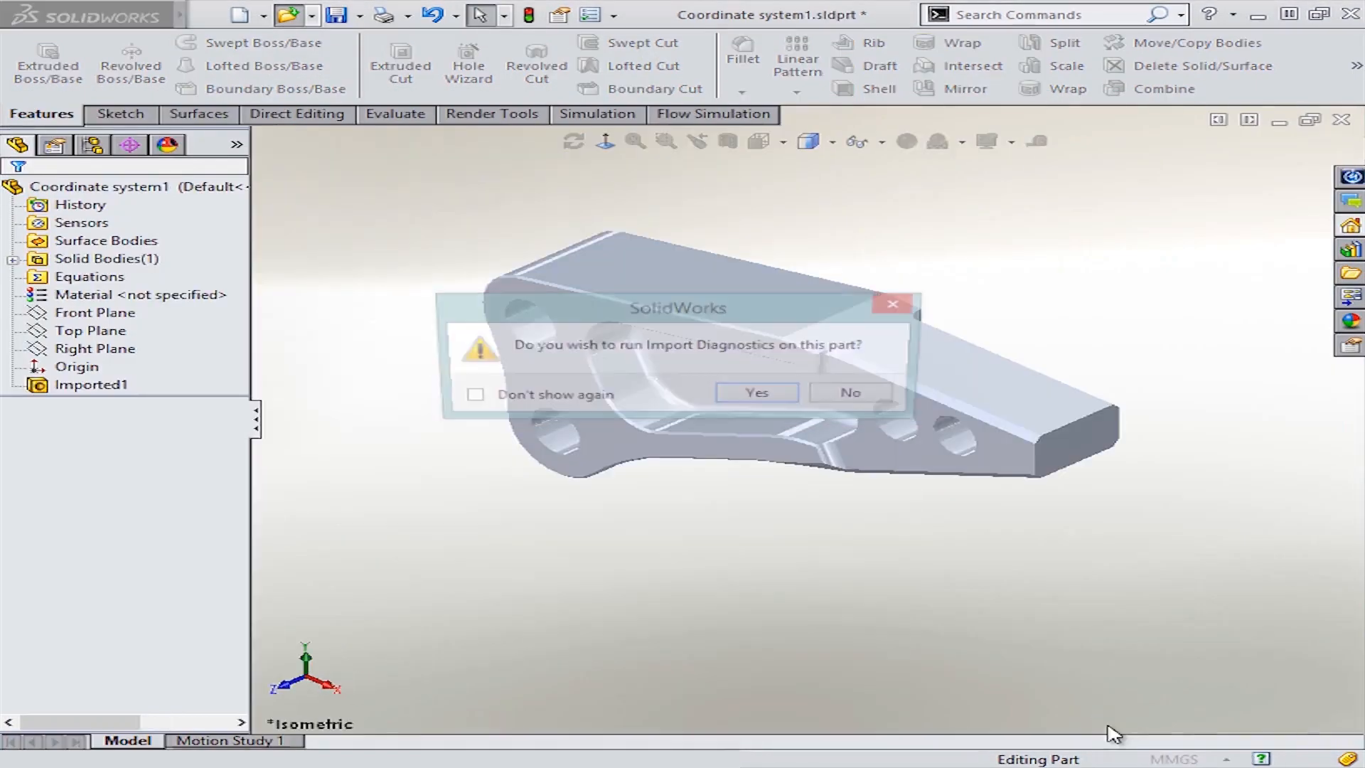
pyautogui.click(849, 393)
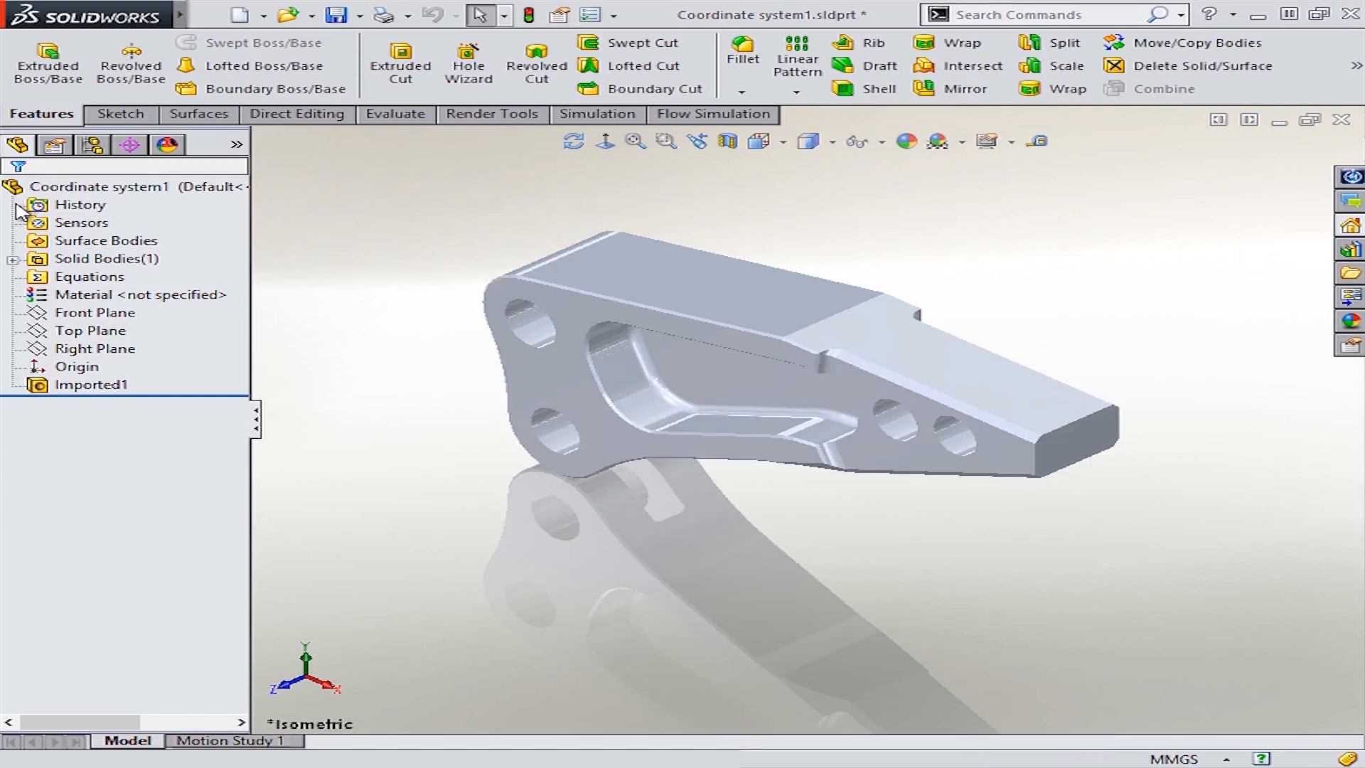
pyautogui.click(77, 367)
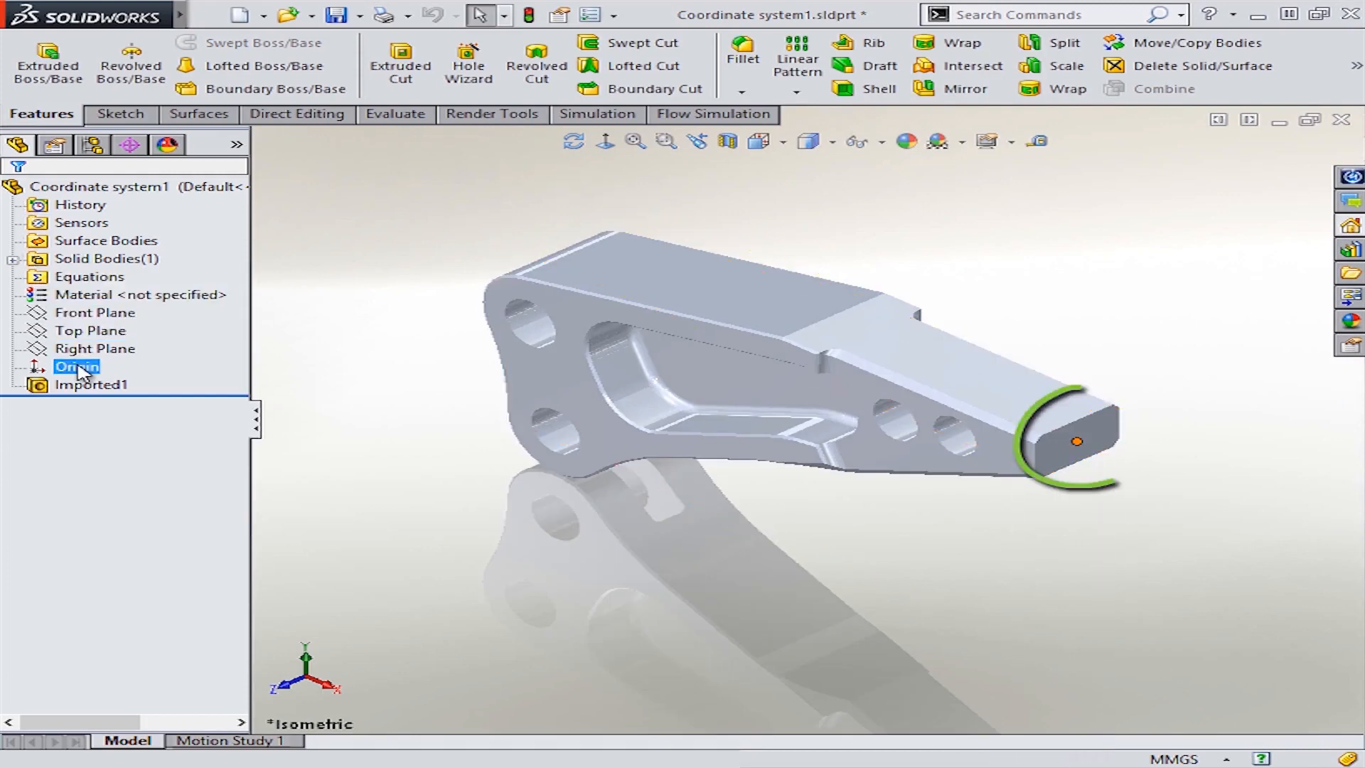